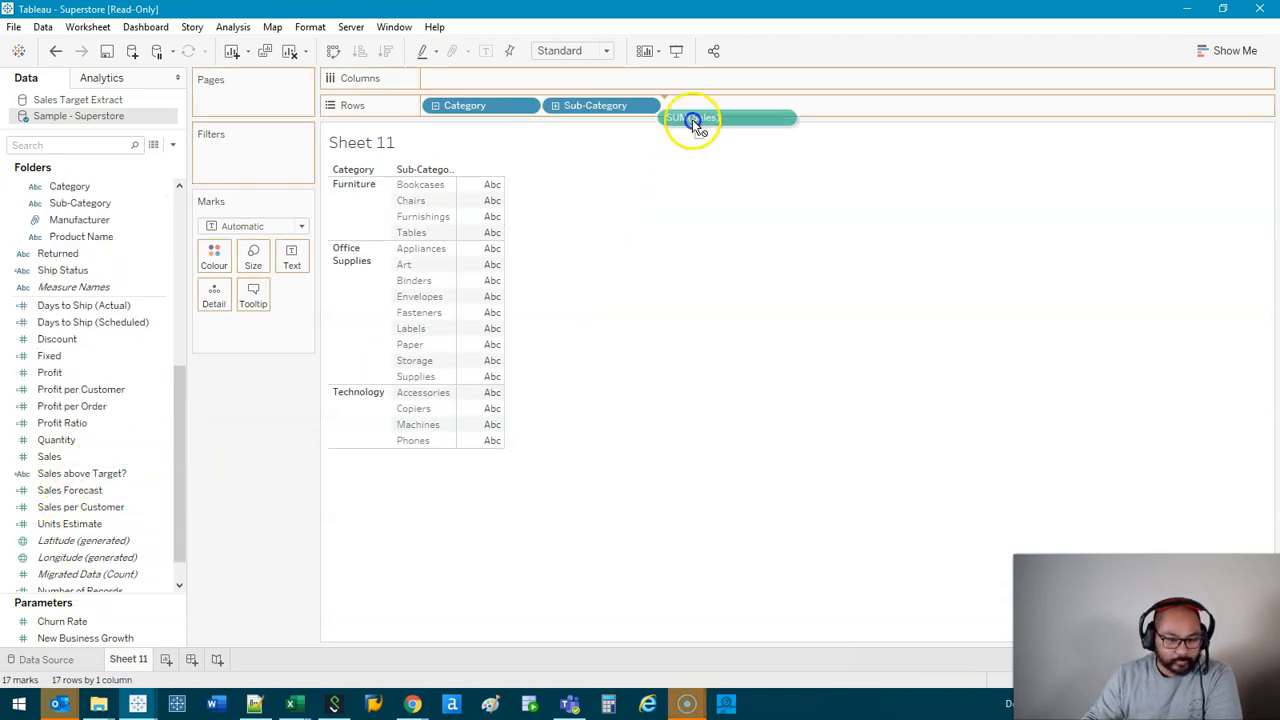
Plot SUM(Sales) as bars per sub-category and show sales value labels on each bar.
left_click_drag(690, 118, 480, 78)
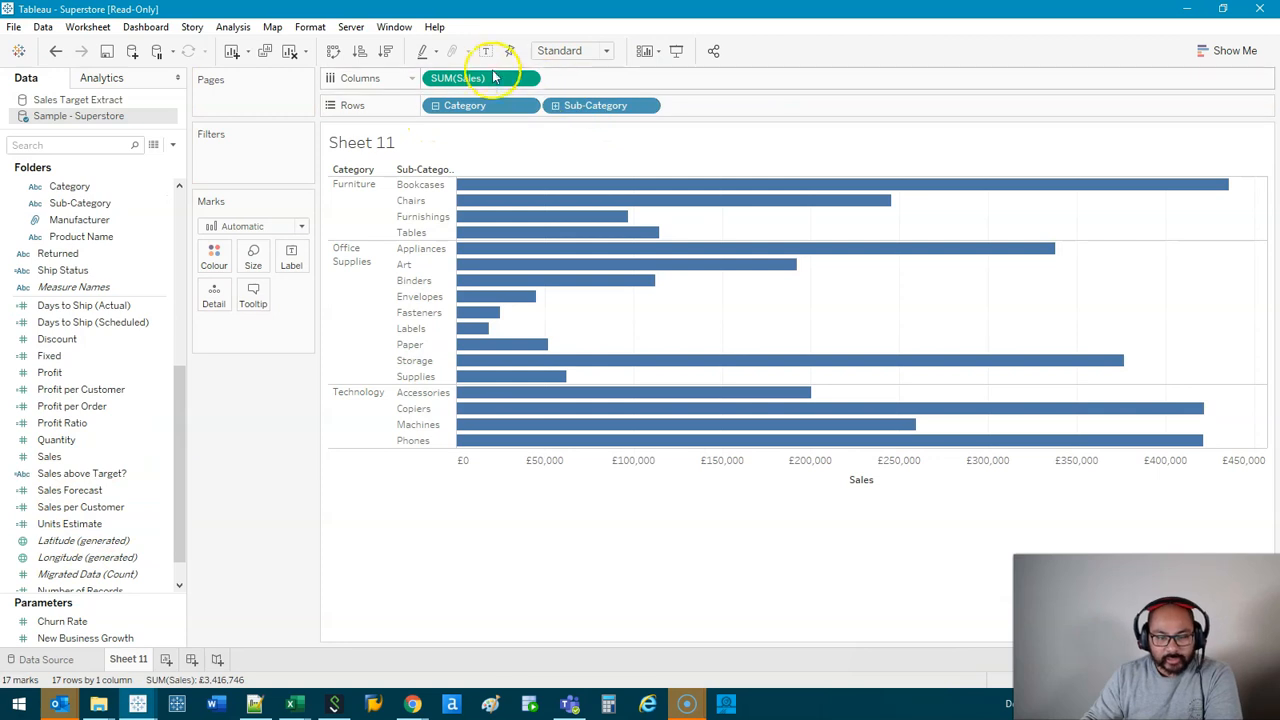
left_click(486, 51)
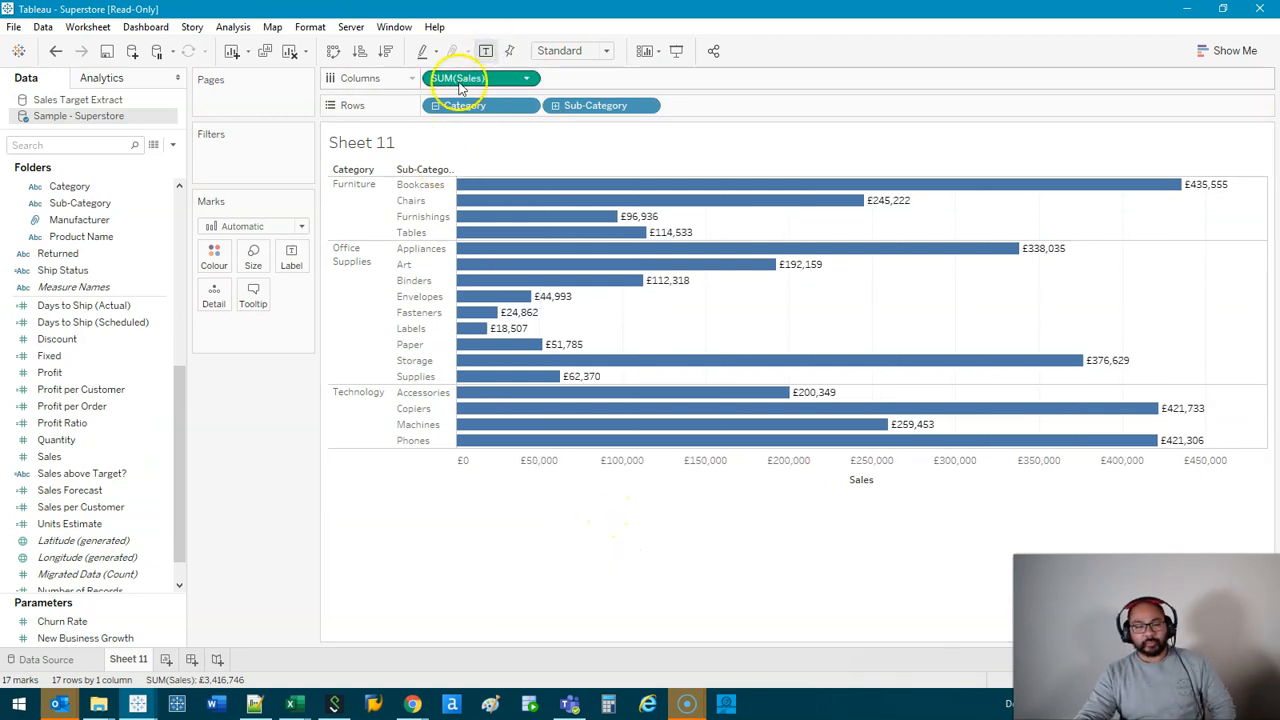
mouse_move(487, 51)
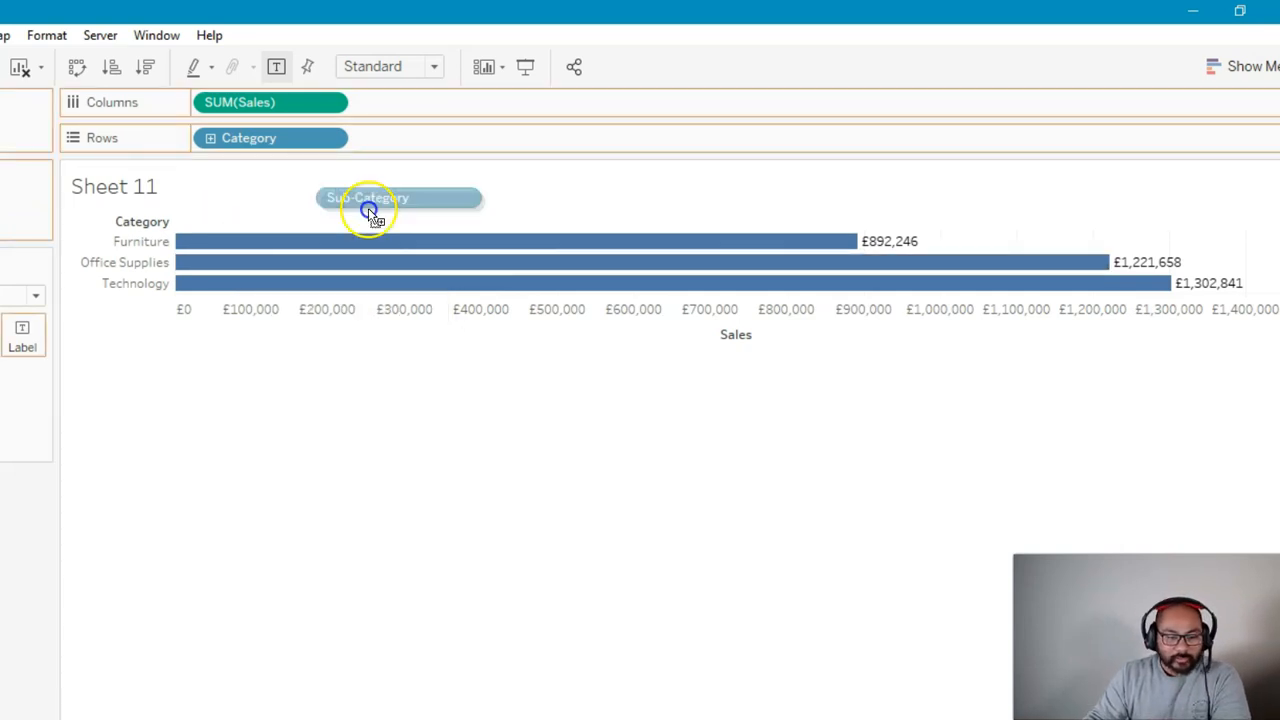
left_click_drag(367, 197, 420, 138)
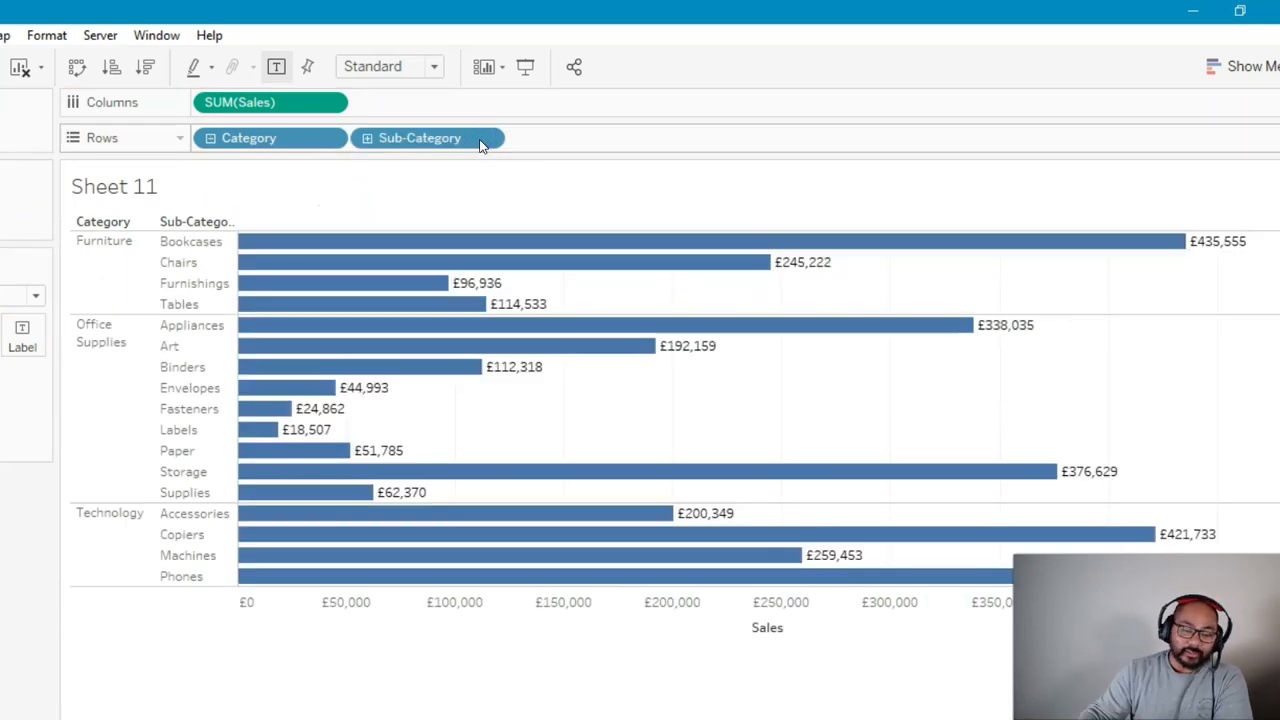
mouse_move(340, 158)
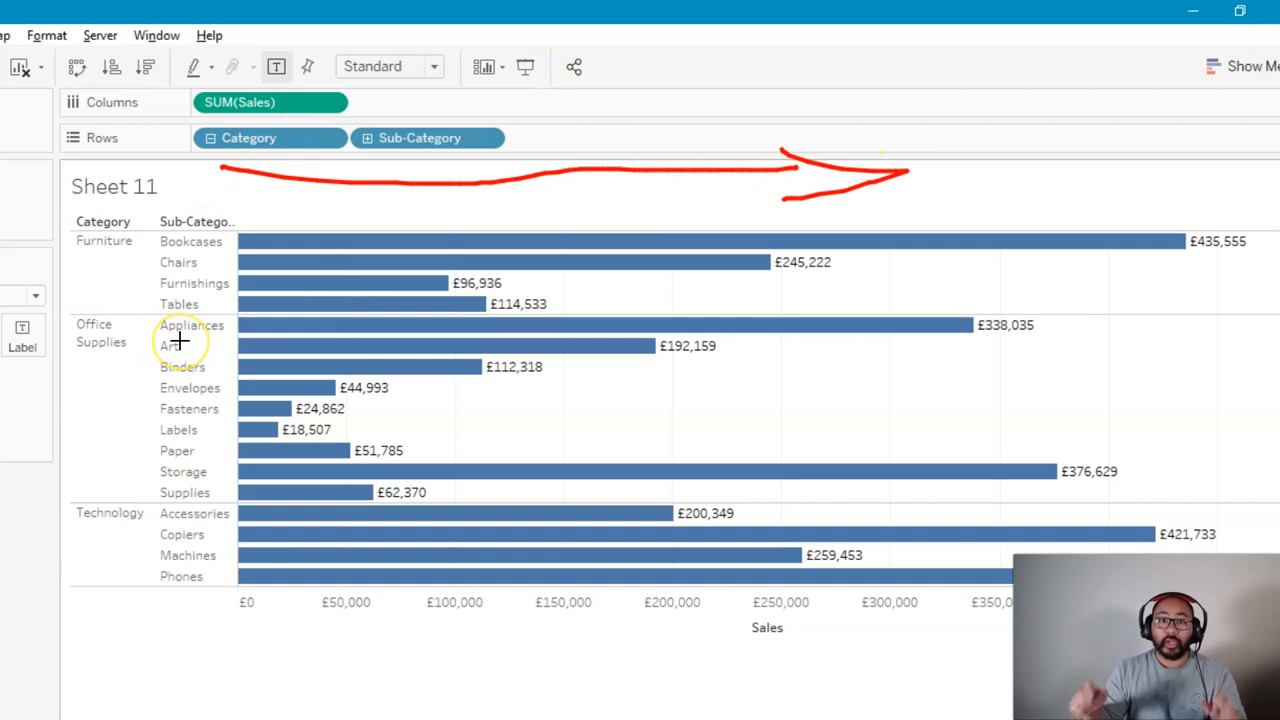
mouse_move(357, 230)
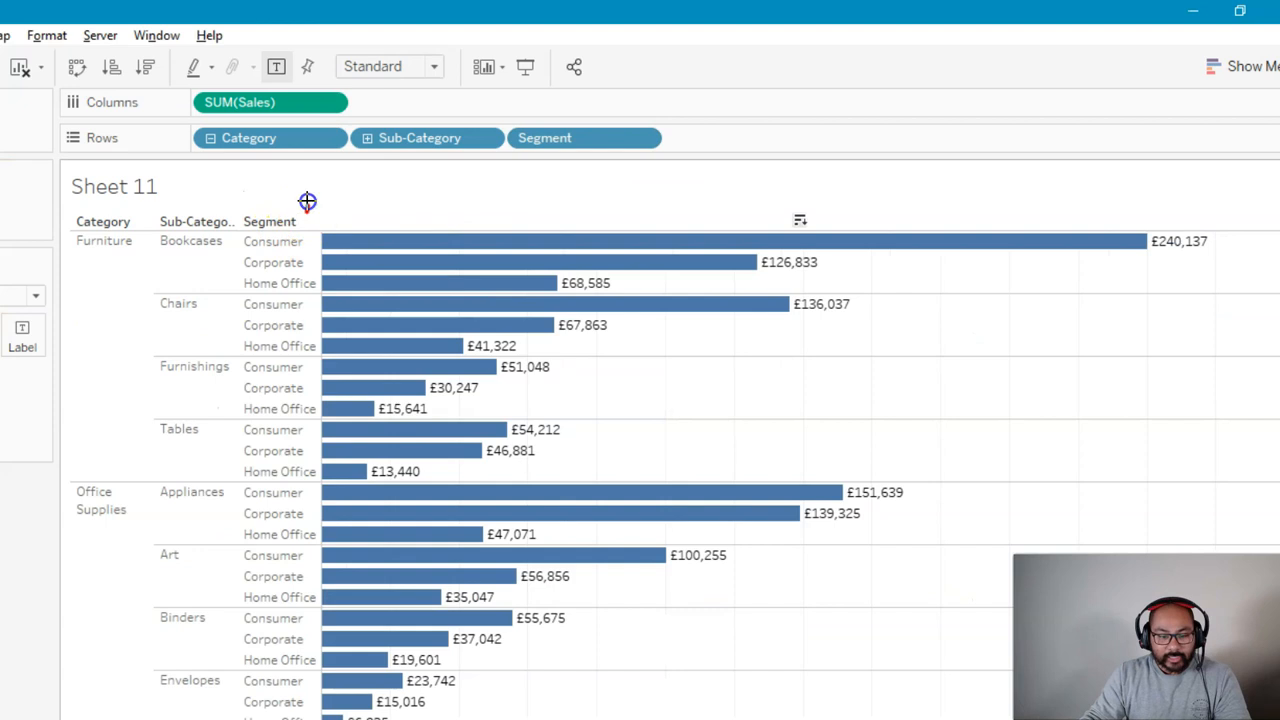
Add Segment to the Rows shelf after Sub-Category to split the sales bars.
left_click_drag(307, 201, 290, 500)
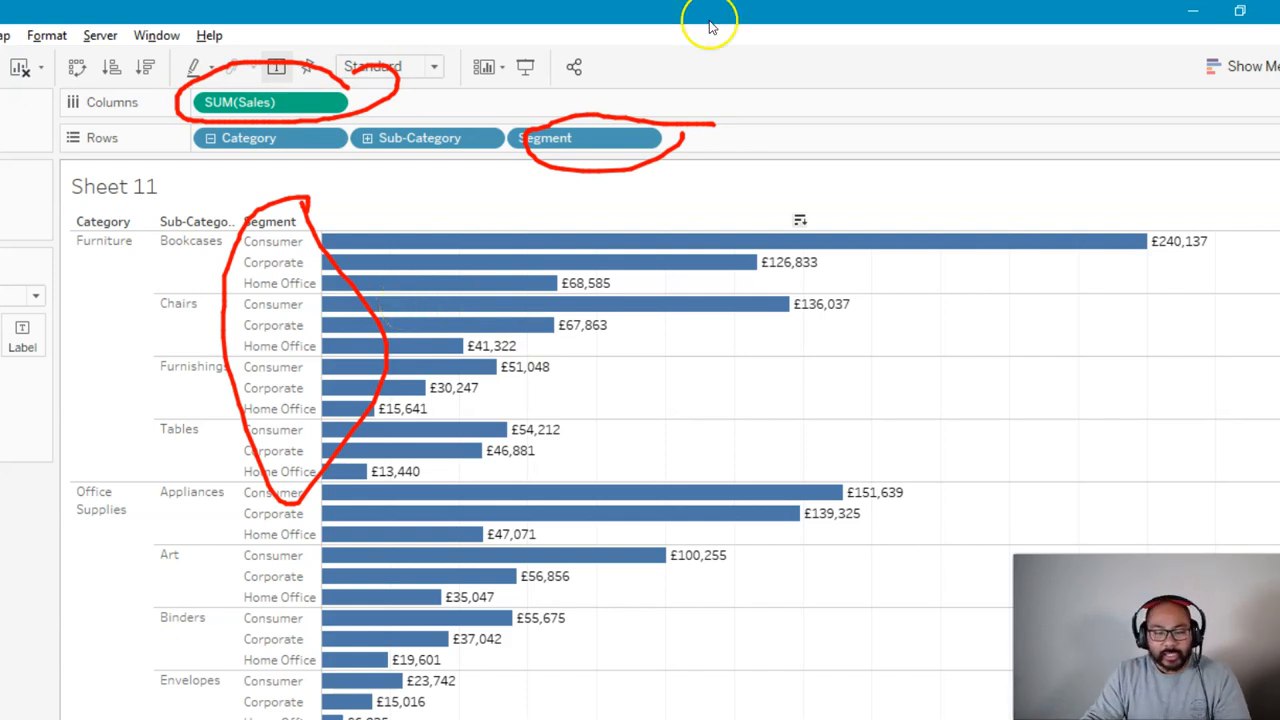
mouse_move(713, 285)
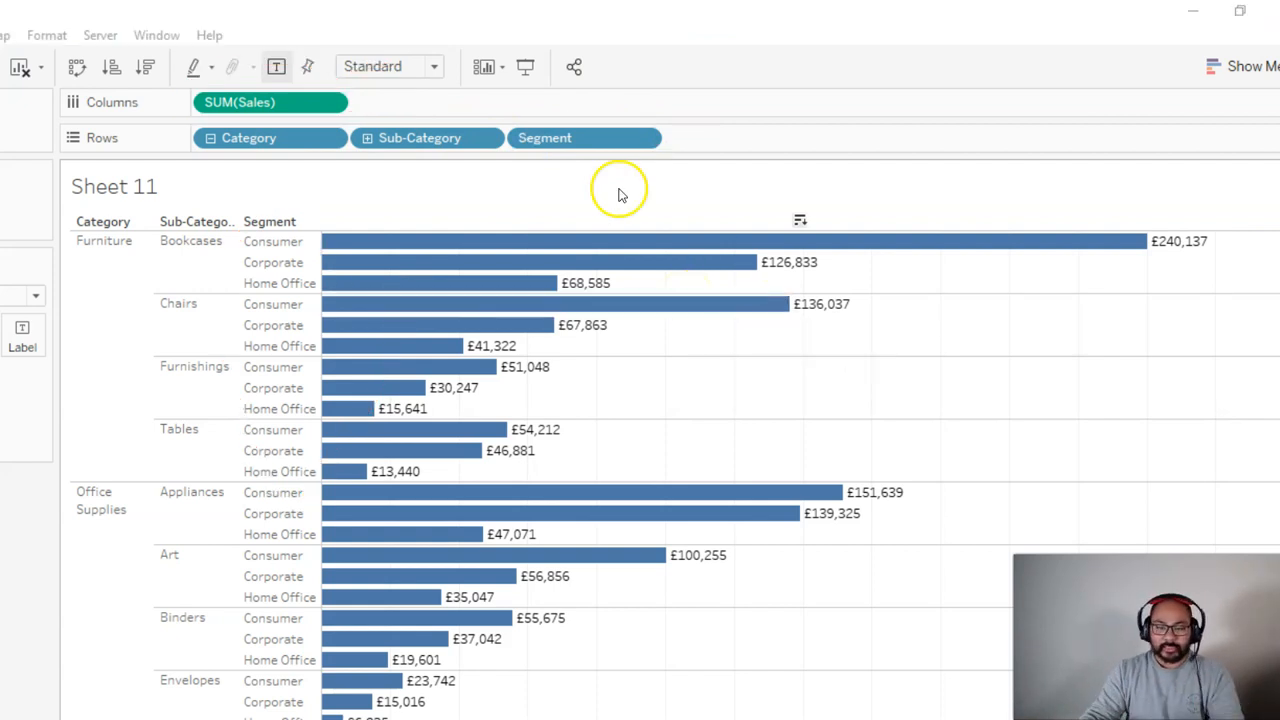
left_click(544, 137)
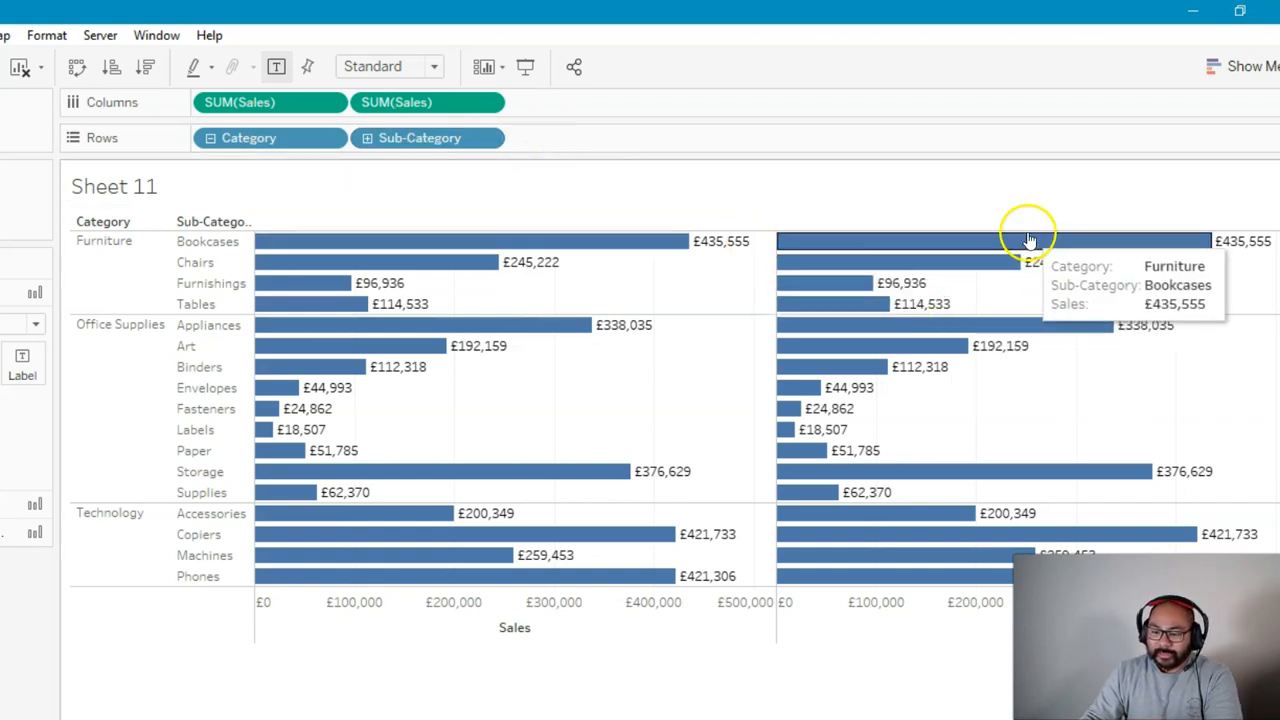
mouse_move(880, 304)
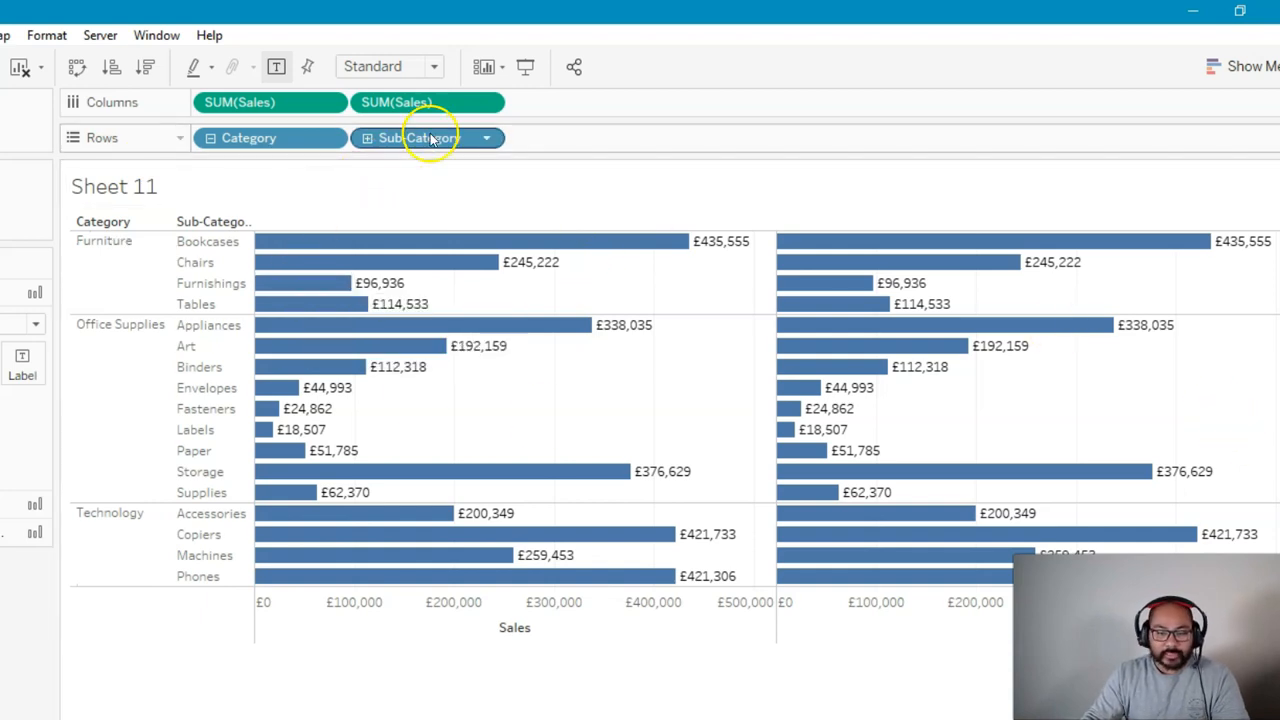
Click on the Columns shelf area to begin duplicating the SUM(Sales) bar chart.
left_click(416, 137)
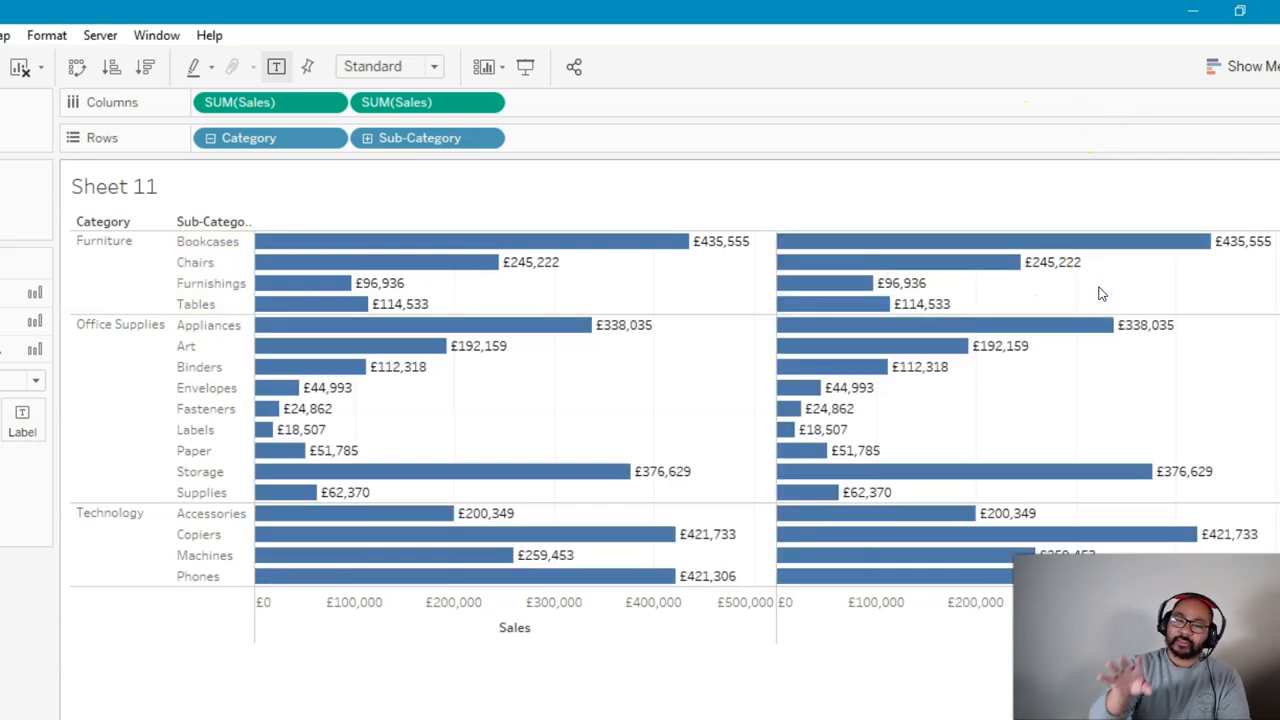
mouse_move(1105, 285)
type("Exclude")
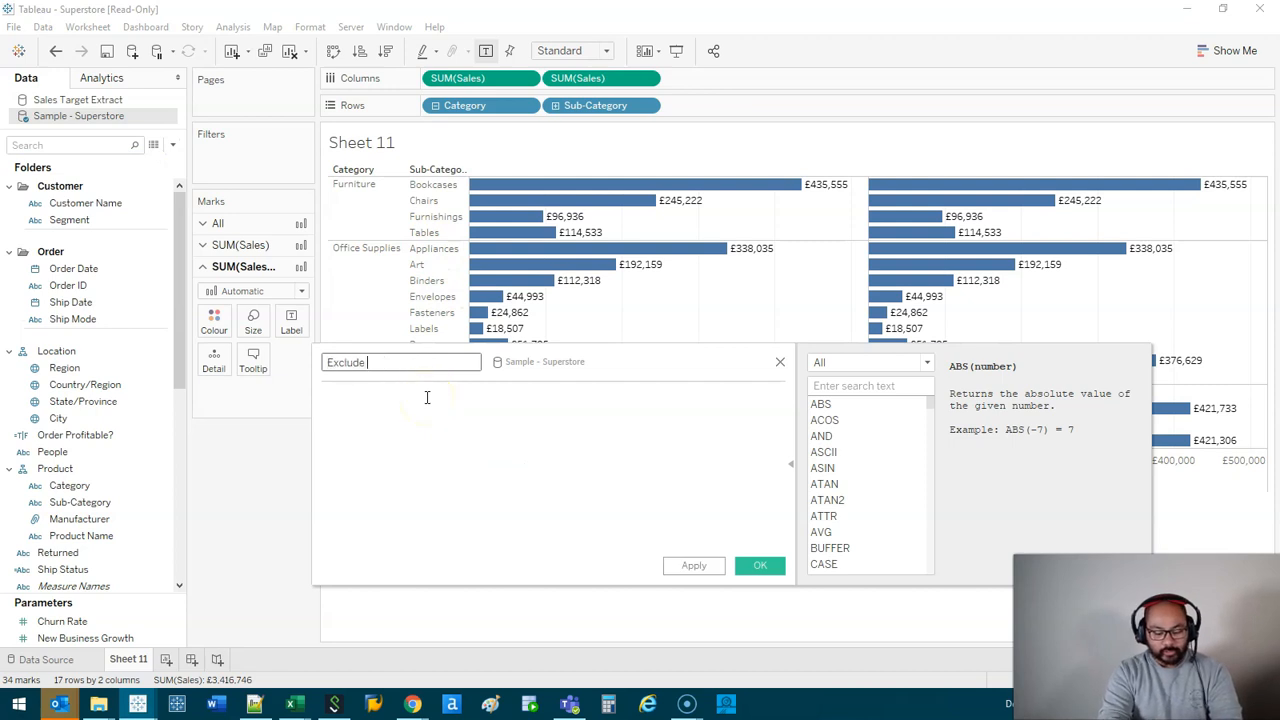
Create Exclude Sales LOD as { exclude [Sub-Category] : sum([Sales]) } and remove the duplicate Sales pill.
type("Sales LOD")
left_click(558, 480)
type("{ exclude [Sub-Category")
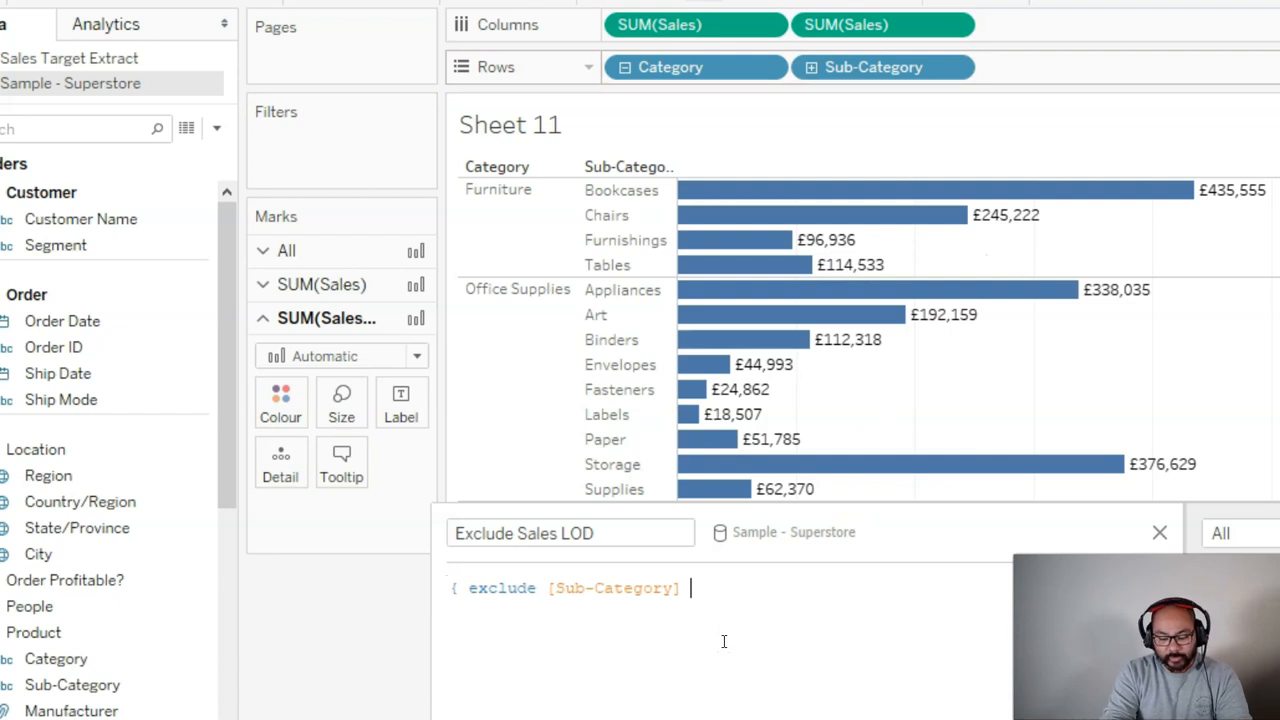
type(":")
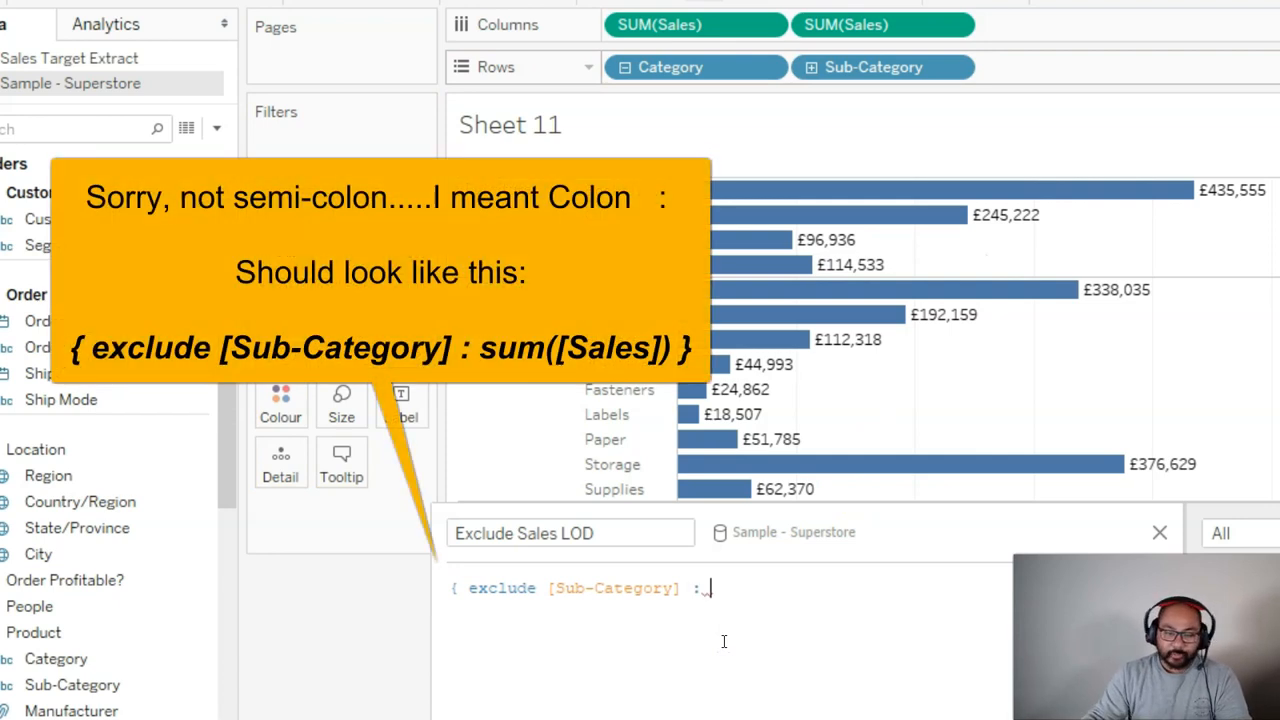
left_click_drag(883, 24, 835, 605)
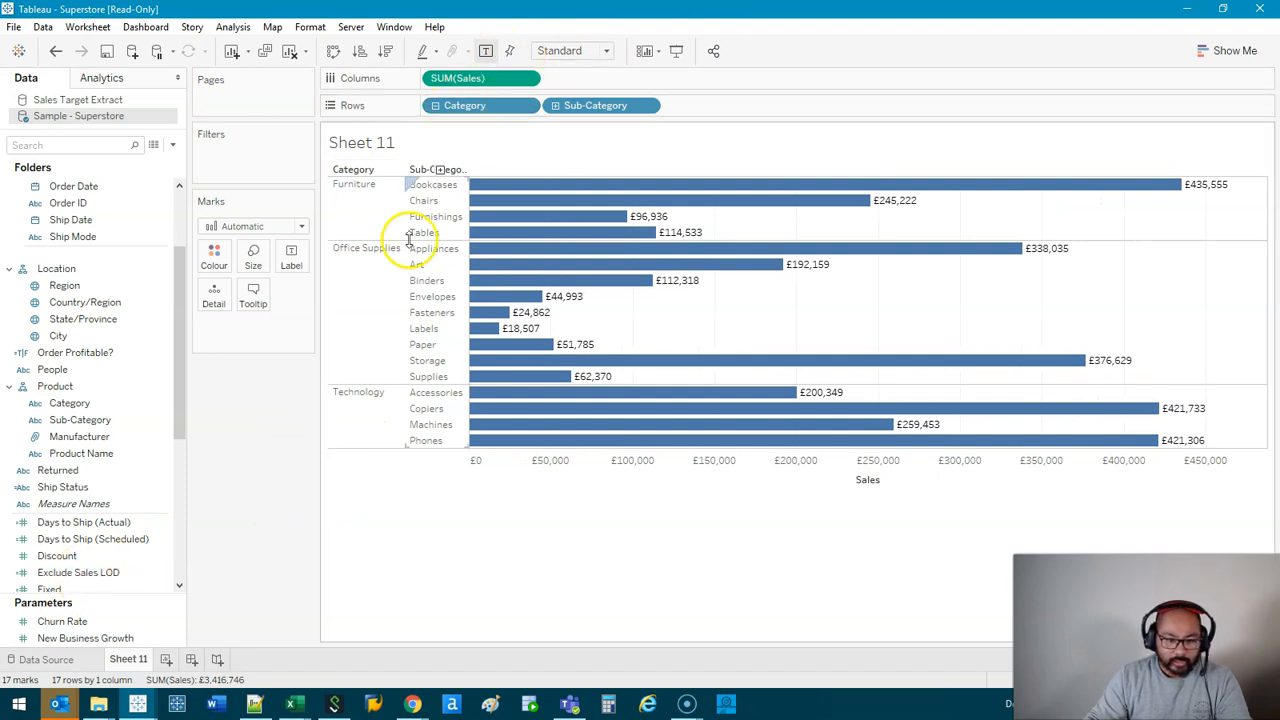
Remove Sub-Category from Rows and add Exclude Sales LOD as a second bar chart.
left_click(464, 105)
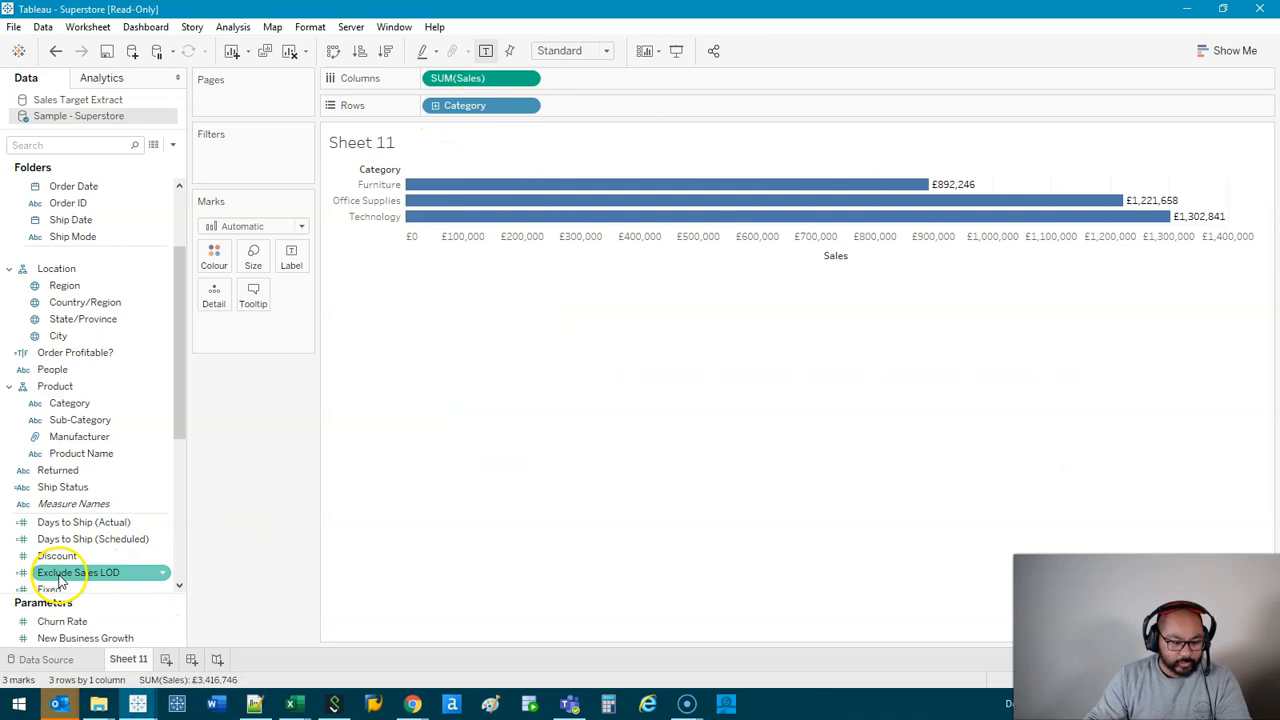
left_click_drag(78, 572, 645, 75)
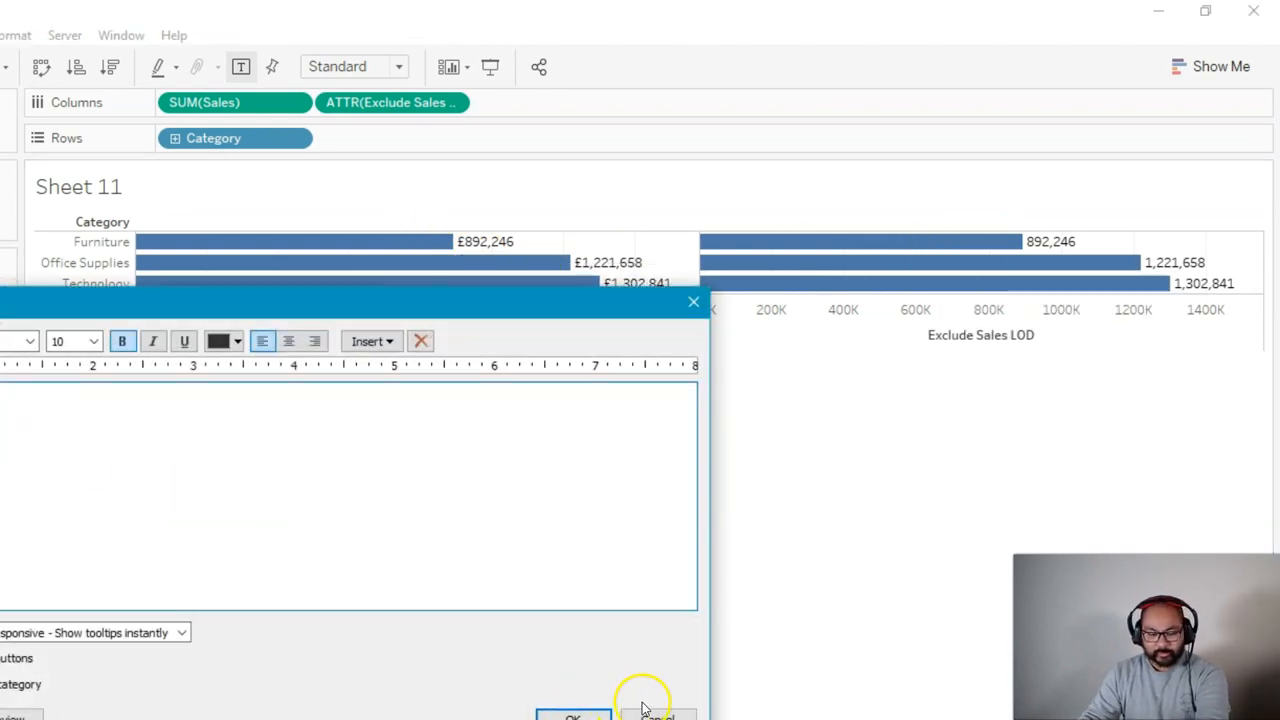
Cancel the tooltip editor and put Sub-Category back on Rows after Category.
left_click(573, 715)
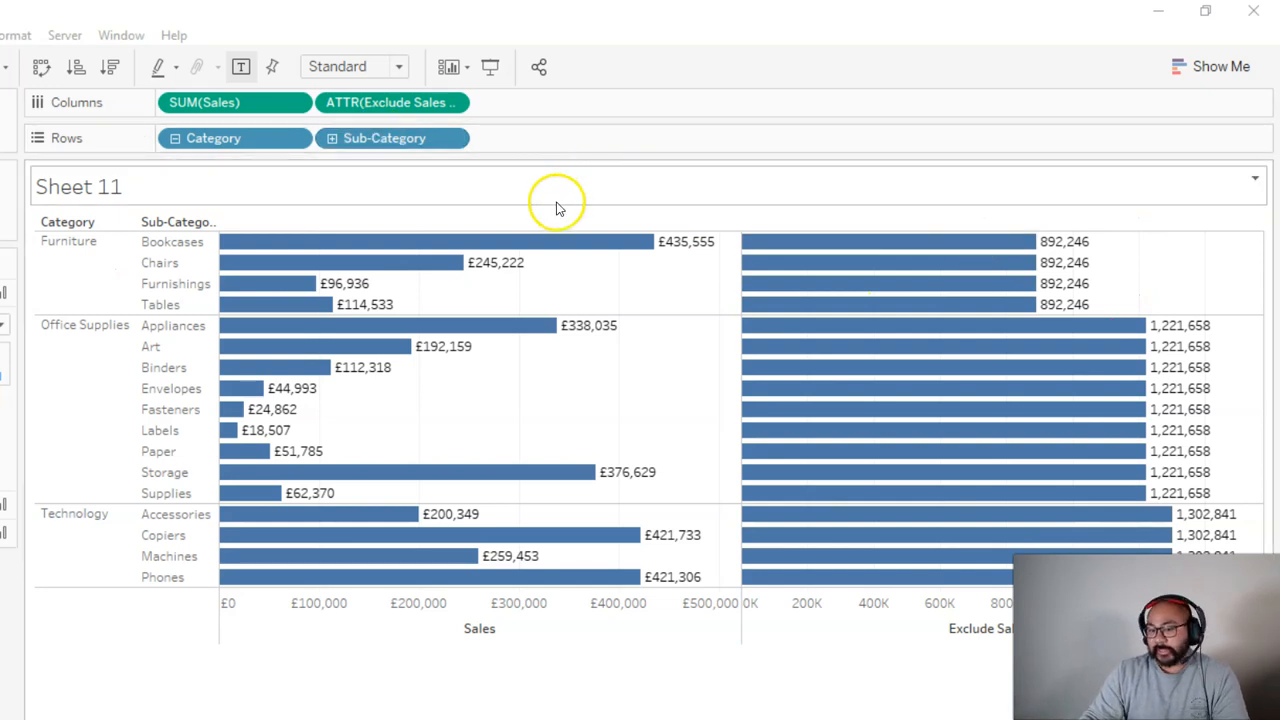
left_click(965, 241)
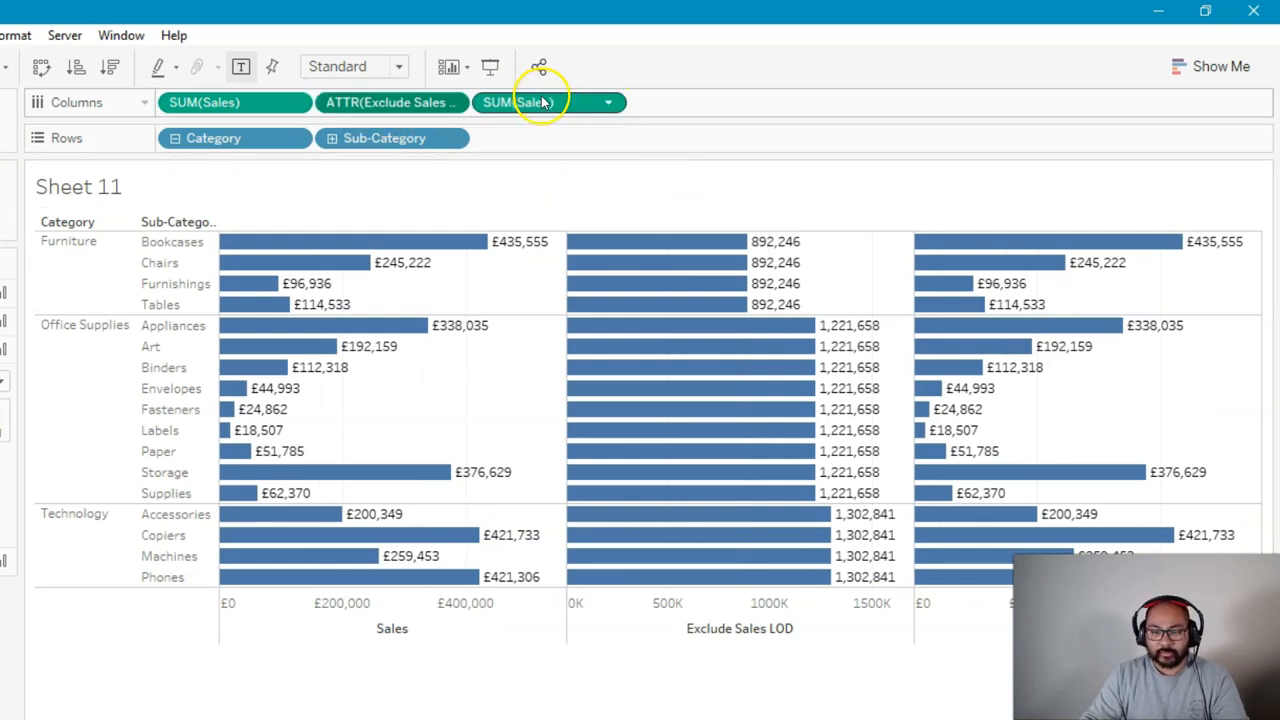
Edit the third Sales pill into SUM([Sales])/SUM([Exclude Sales LOD]).
double_click(519, 102)
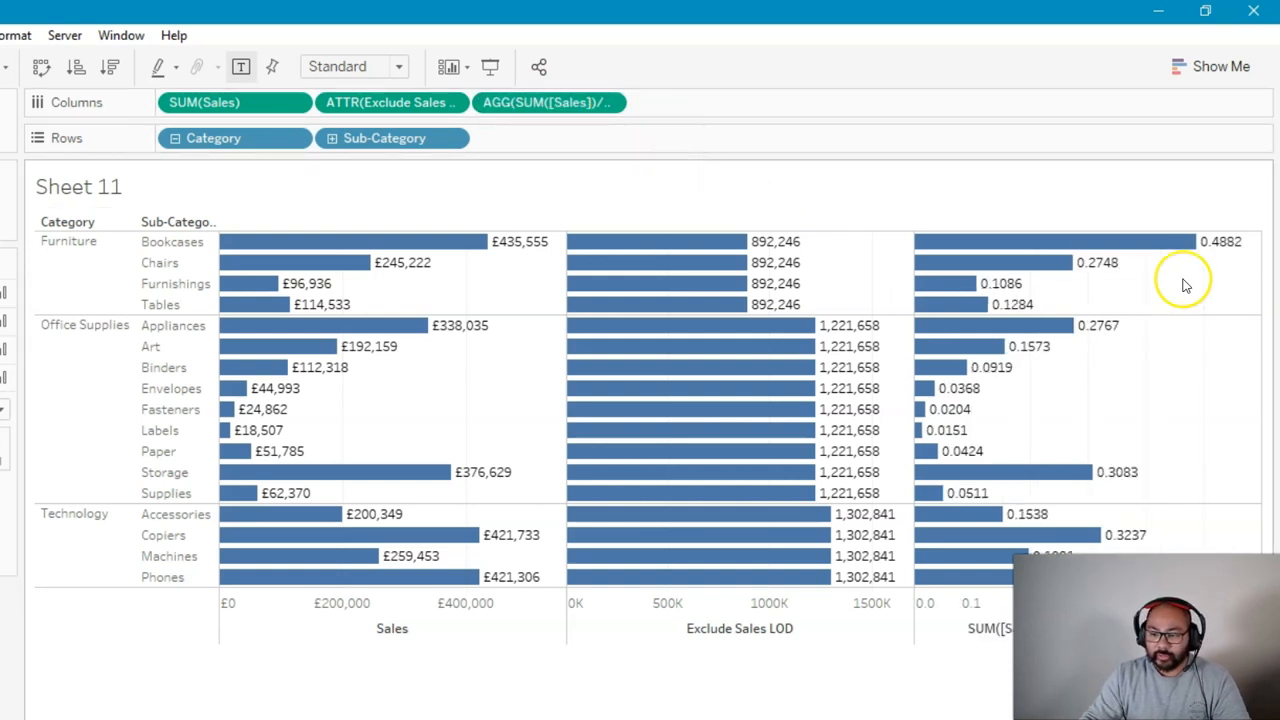
mouse_move(960, 305)
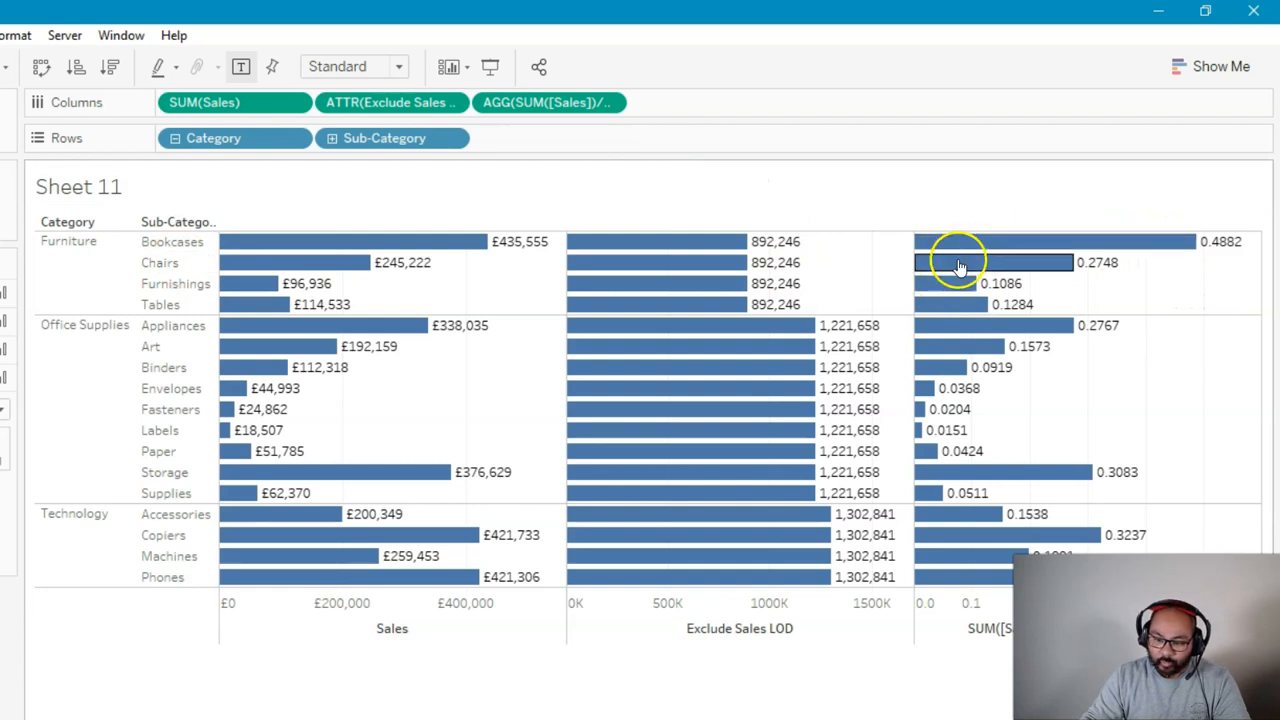
mouse_move(847, 263)
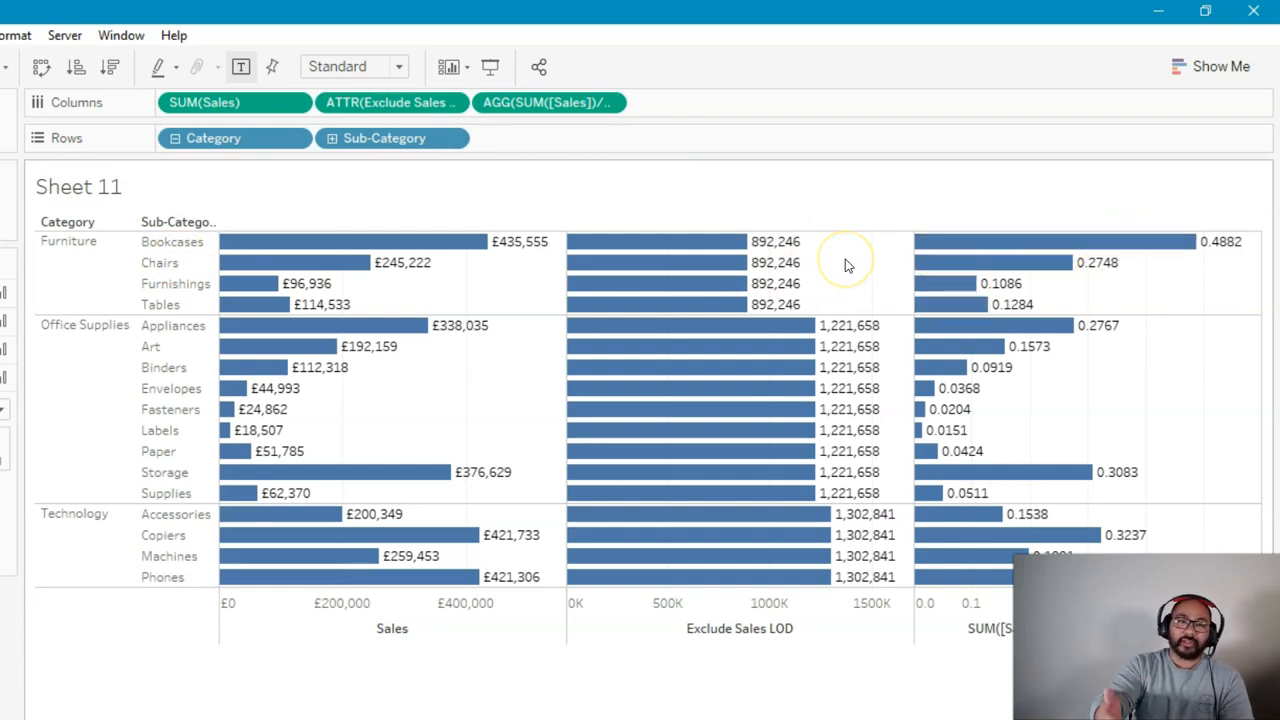